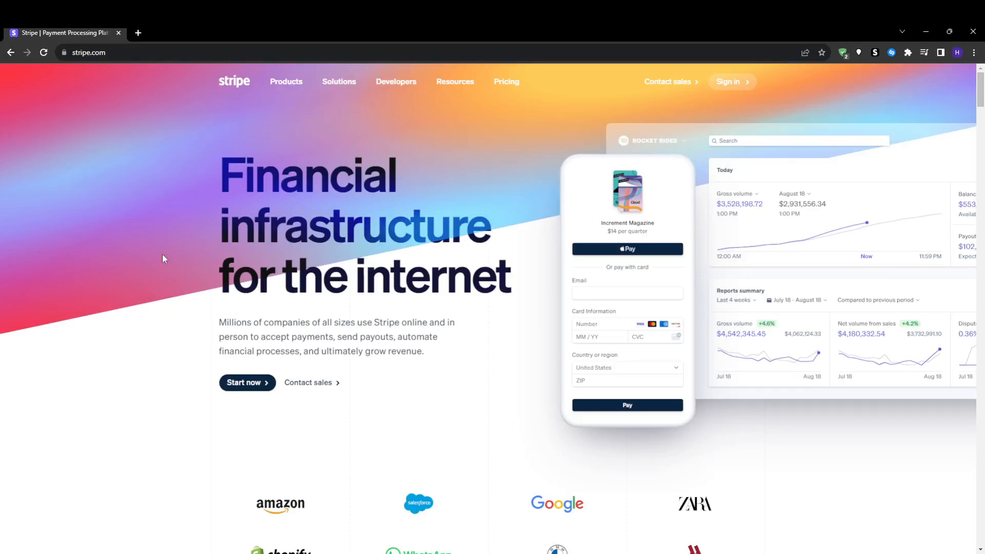
Scroll the Stripe homepage past the hero to the customer logos and modular solutions sections.
{"action": "scroll", "scroll_direction": "down", "scroll_amount": 3}
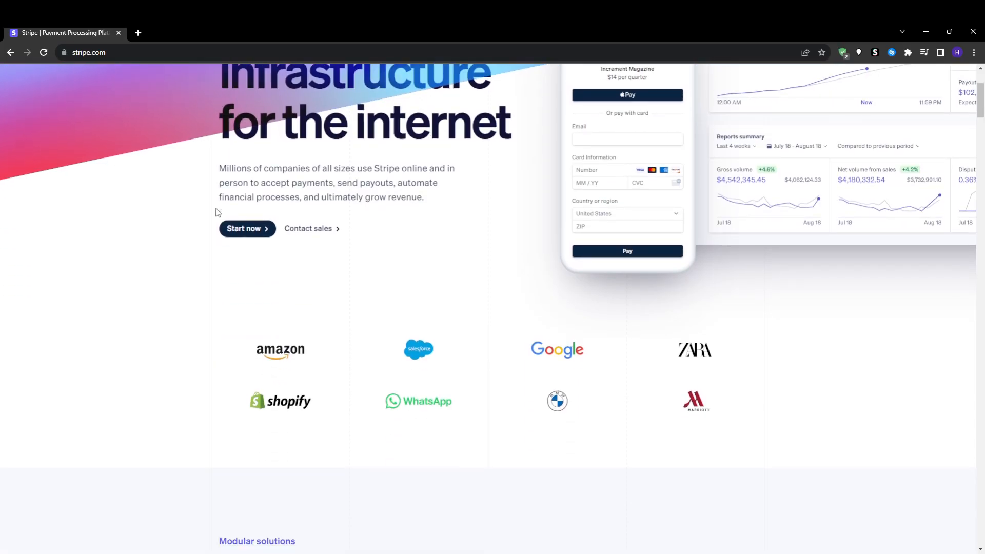
{"action": "scroll", "scroll_direction": "down", "scroll_amount": 3}
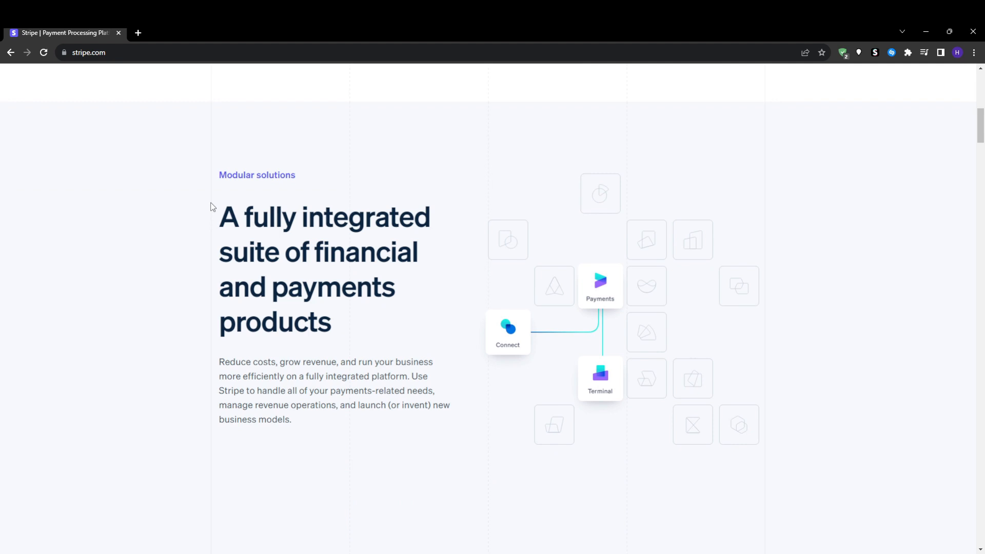
{"action": "scroll", "scroll_direction": "down", "scroll_amount": 3}
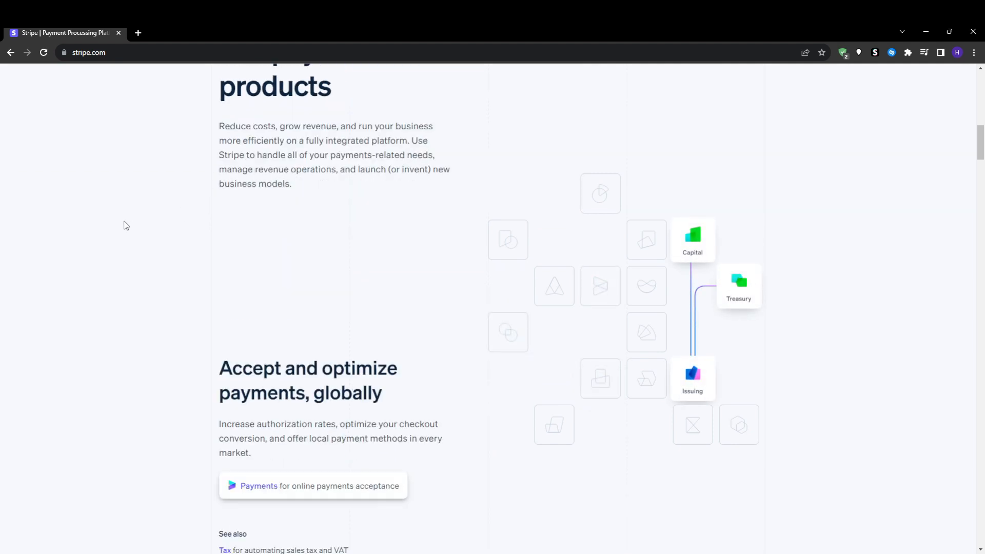
{"action": "scroll", "scroll_direction": "down", "scroll_amount": 3}
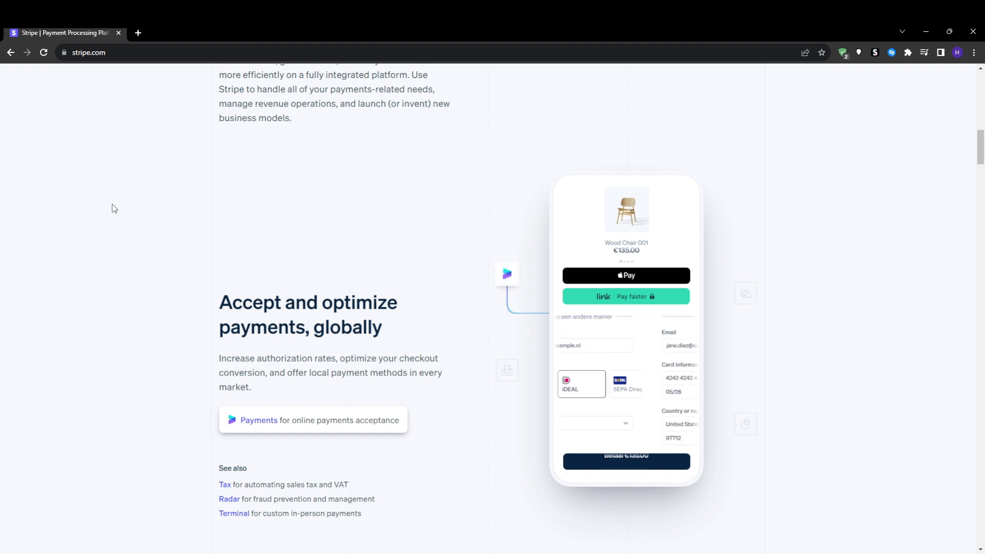
{"action": "scroll", "scroll_direction": "down", "scroll_amount": 3}
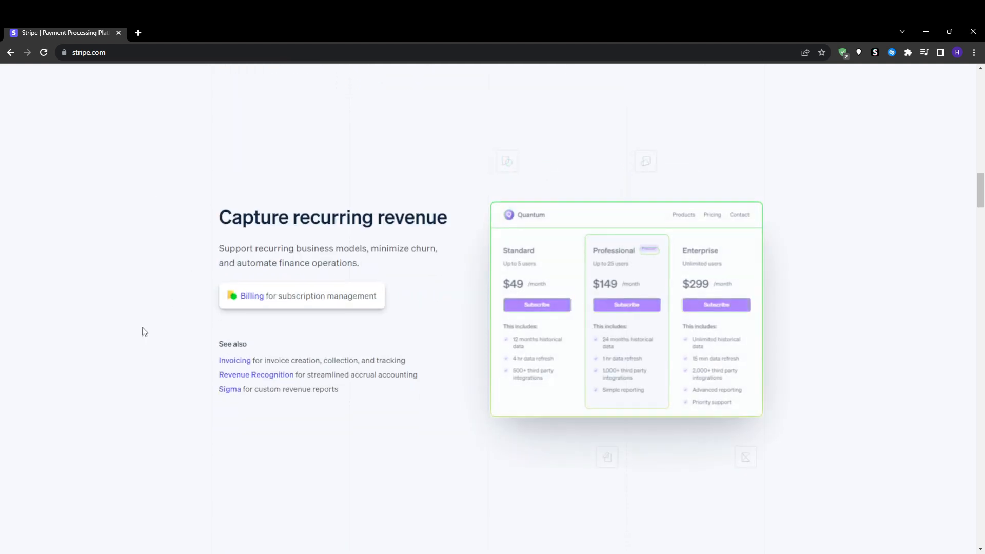
{"action": "scroll", "scroll_direction": "down", "scroll_amount": 3}
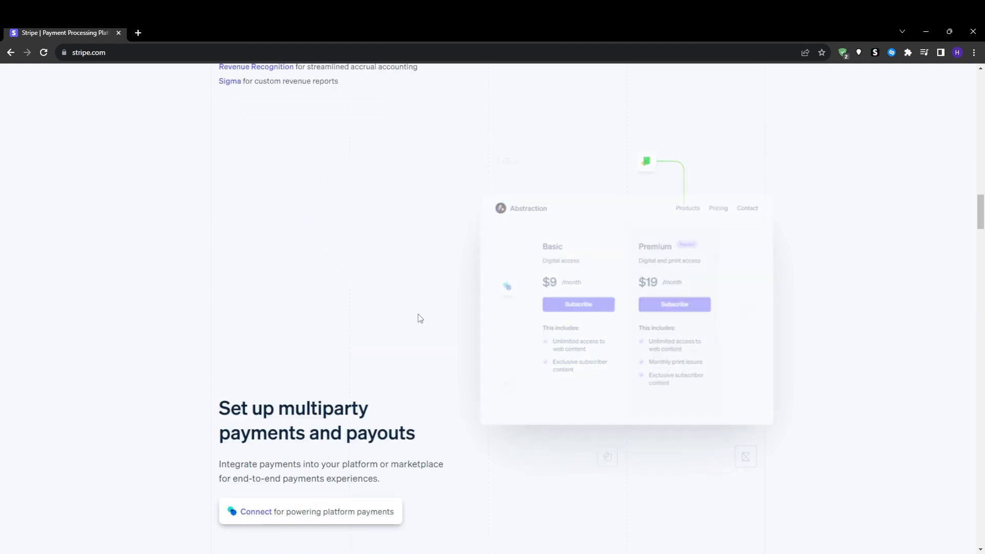
{"action": "scroll", "scroll_direction": "up", "scroll_amount": 3}
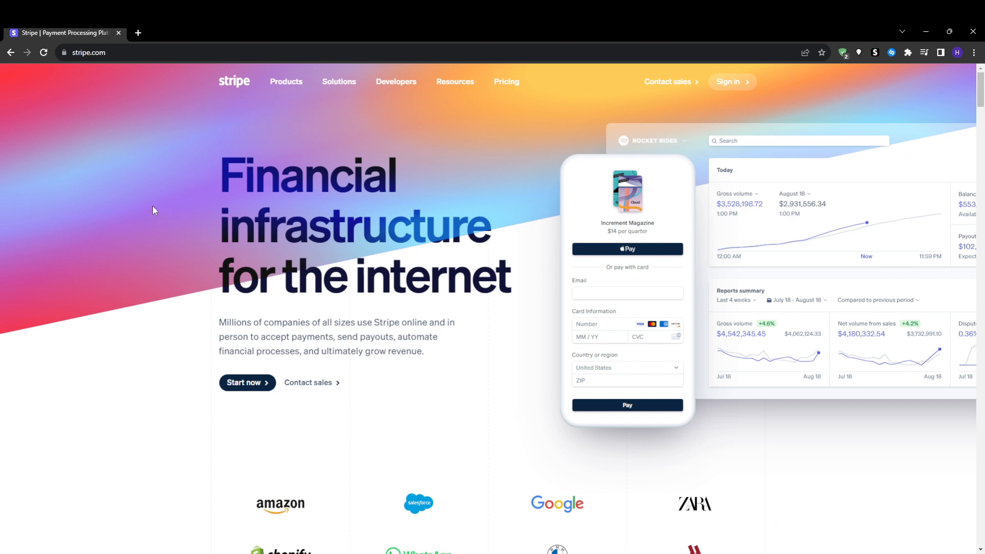
{"action": "mouse_move", "coordinate": [167, 233]}
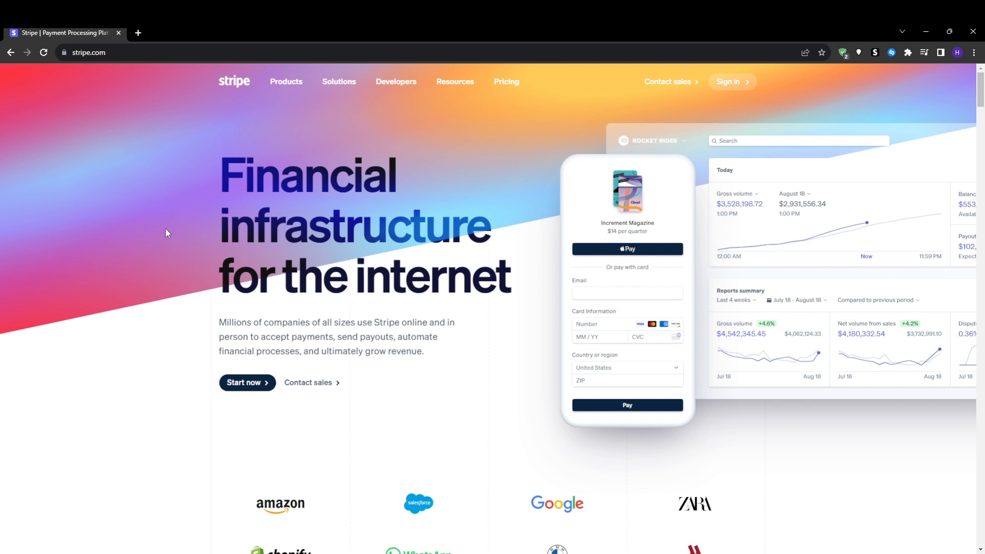
{"action": "scroll", "scroll_direction": "down", "scroll_amount": 3}
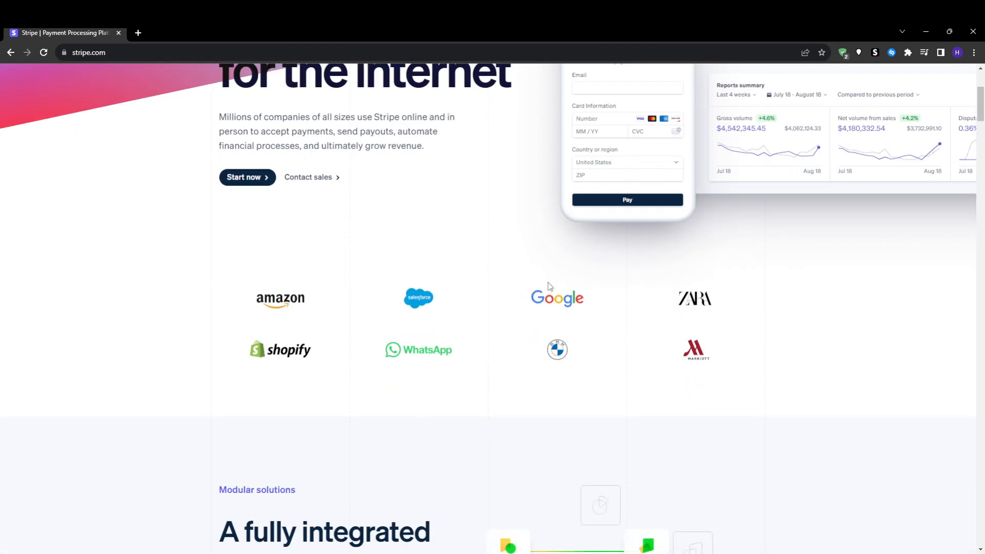
{"action": "mouse_move", "coordinate": [531, 264]}
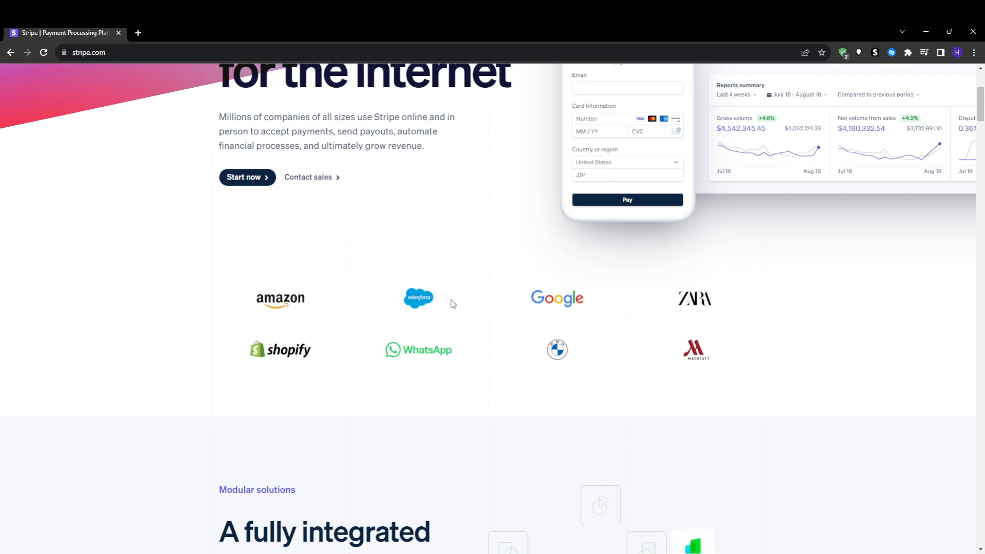
{"action": "mouse_move", "coordinate": [328, 246]}
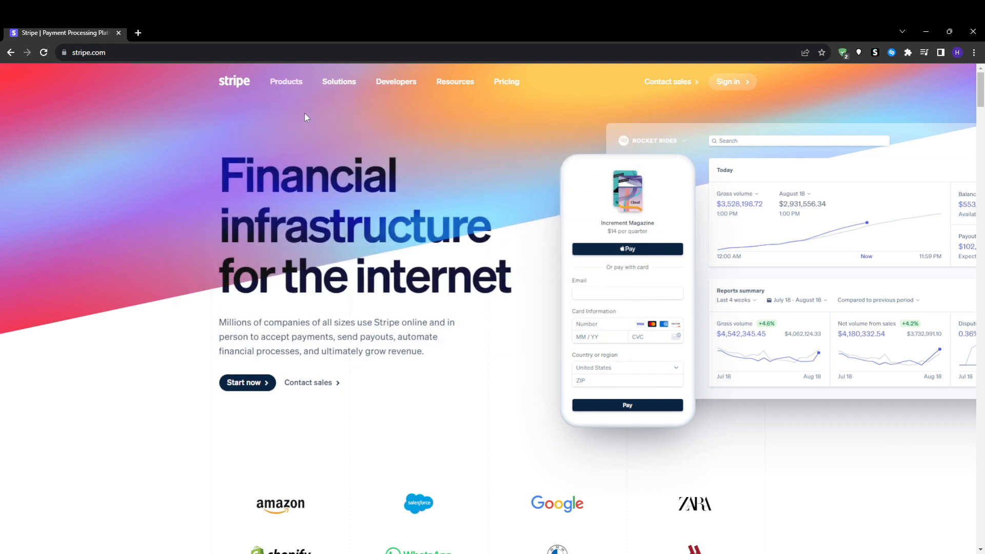
{"action": "mouse_move", "coordinate": [174, 257]}
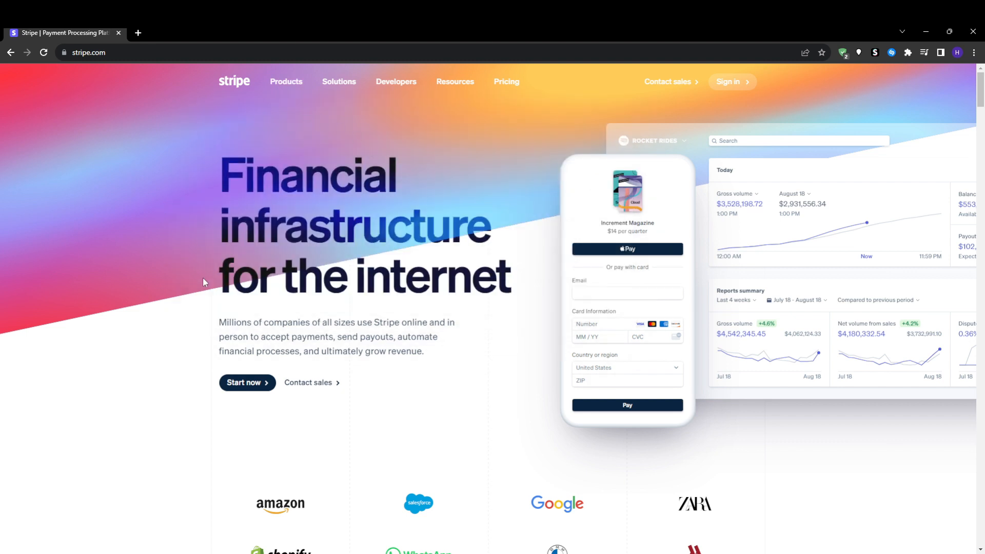
{"action": "mouse_move", "coordinate": [213, 254]}
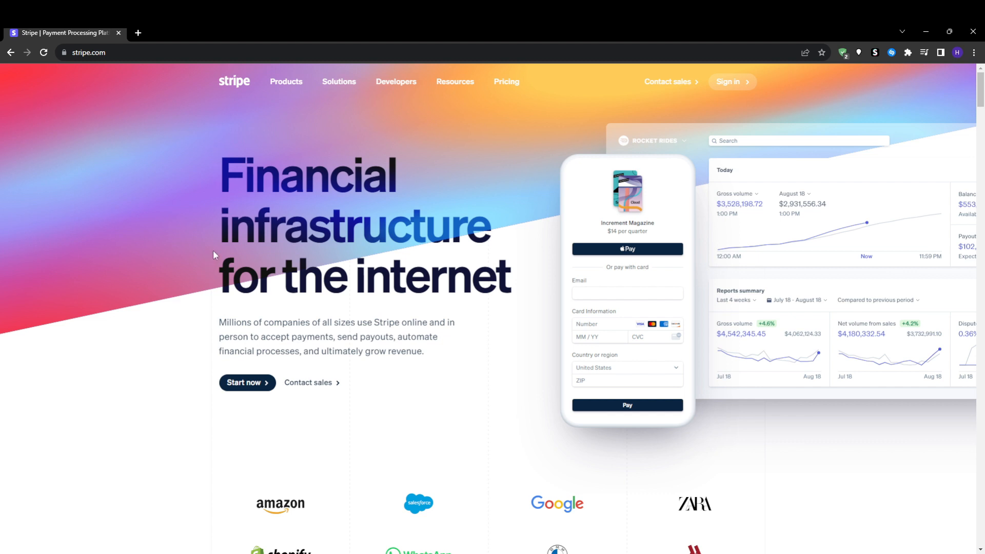
{"action": "mouse_move", "coordinate": [196, 221]}
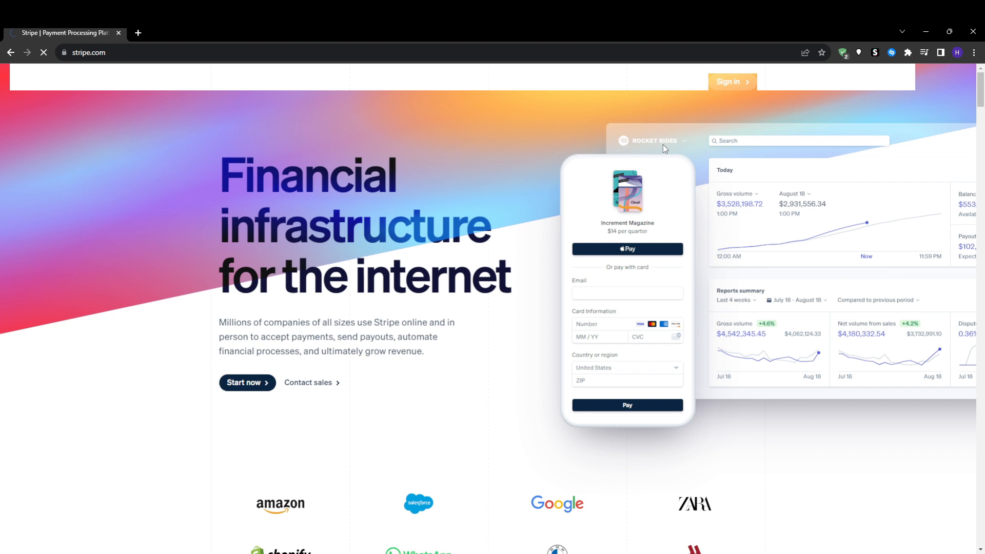
Go from the sign-in page to Sign up, enter the account details, and create the Stripe account.
{"action": "left_click", "coordinate": [731, 81]}
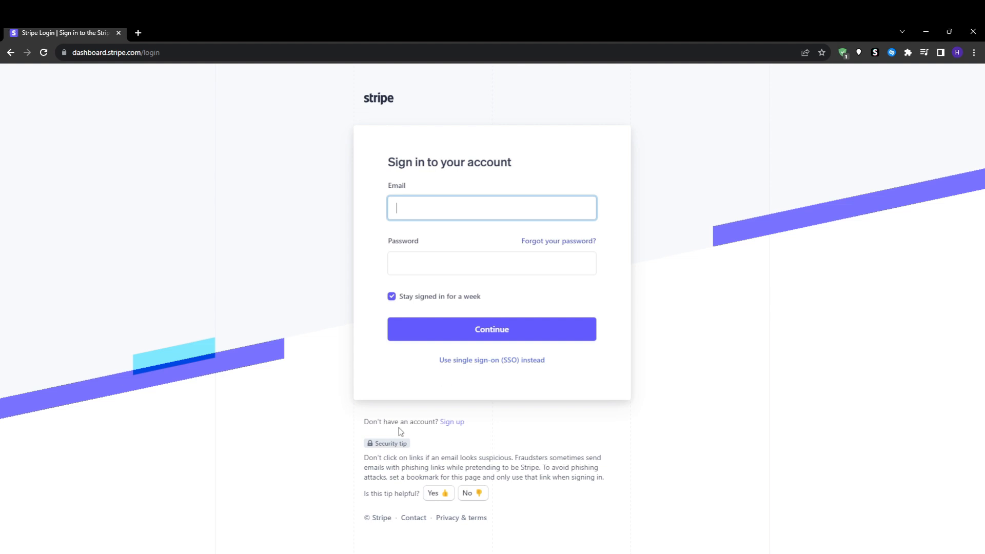
{"action": "left_click", "coordinate": [451, 422]}
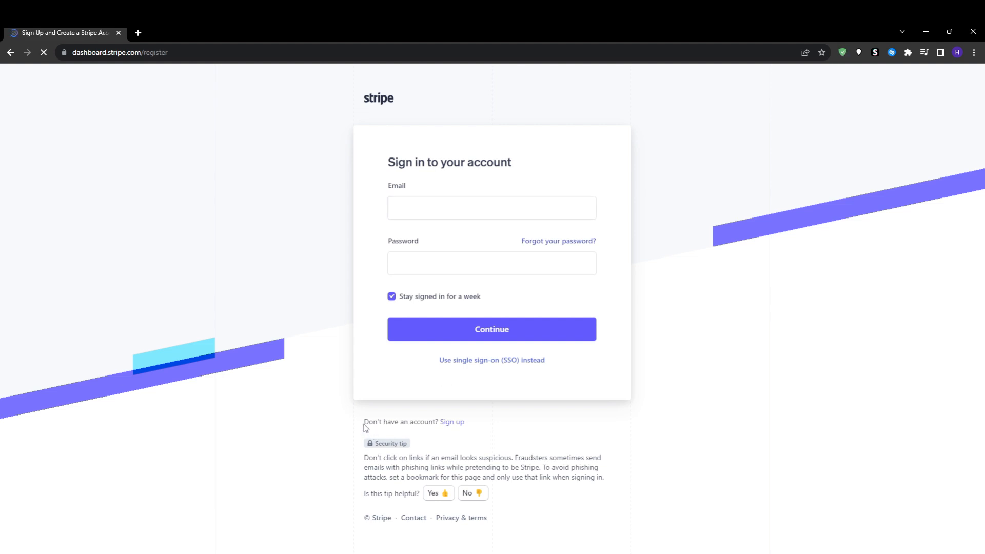
{"action": "left_click", "coordinate": [451, 422]}
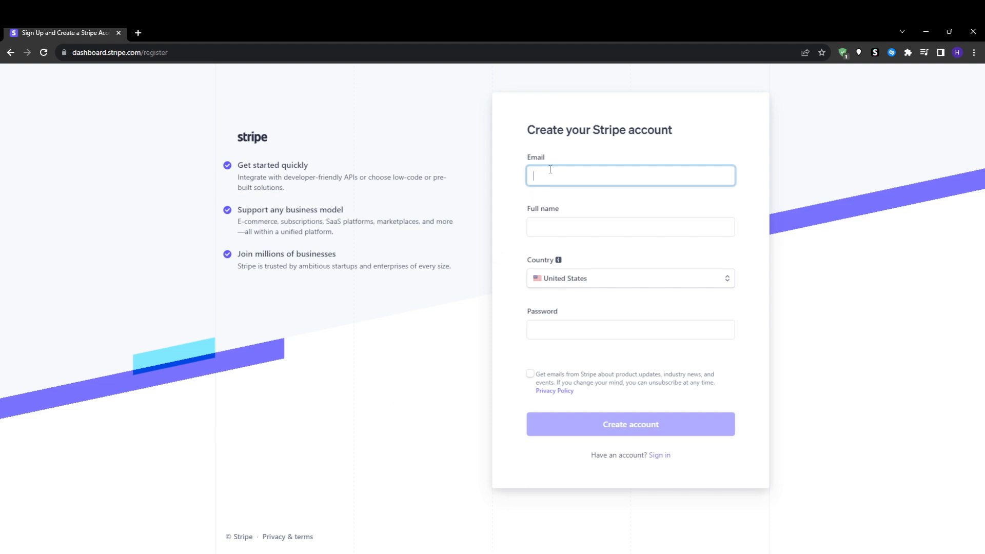
{"action": "mouse_move", "coordinate": [304, 381]}
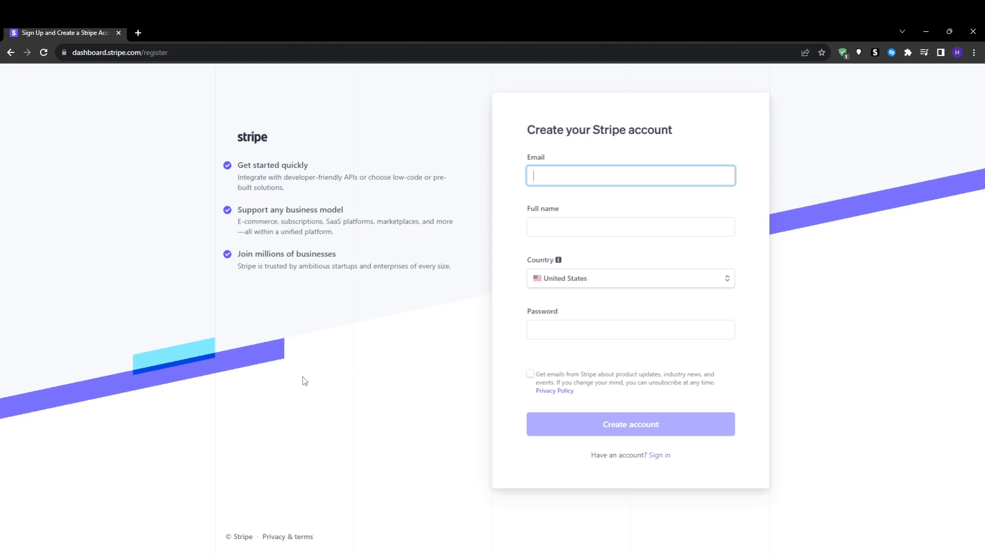
{"action": "mouse_move", "coordinate": [314, 386]}
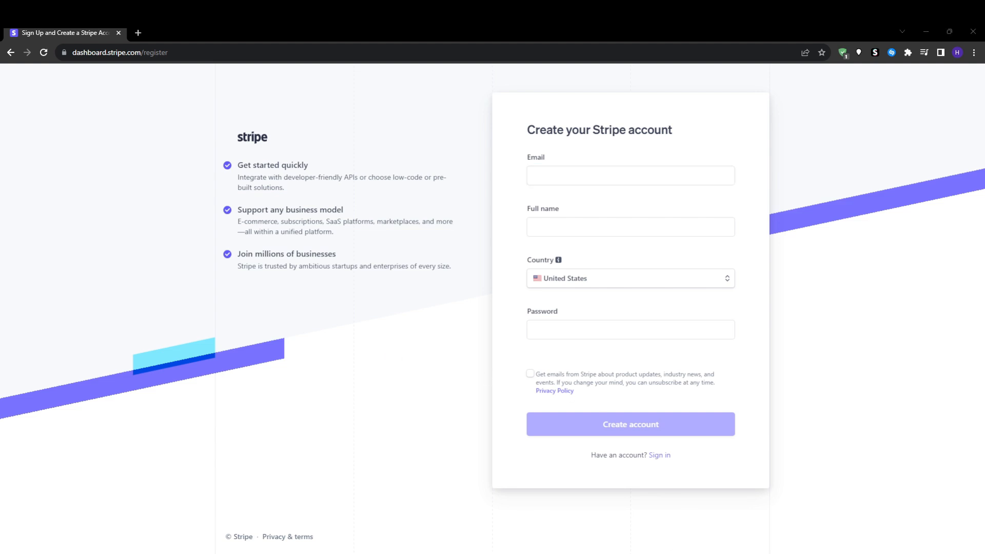
{"action": "left_click", "coordinate": [630, 424]}
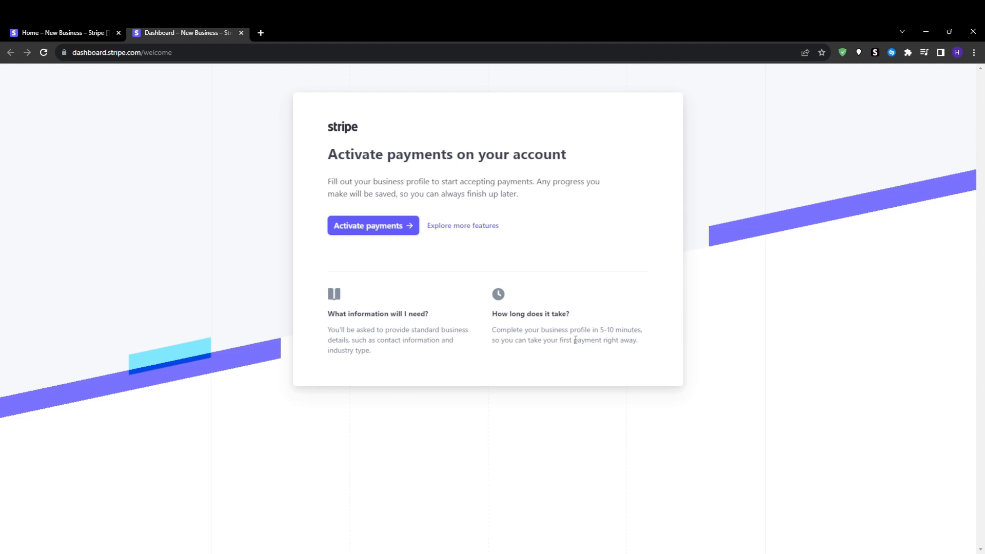
{"action": "mouse_move", "coordinate": [383, 234]}
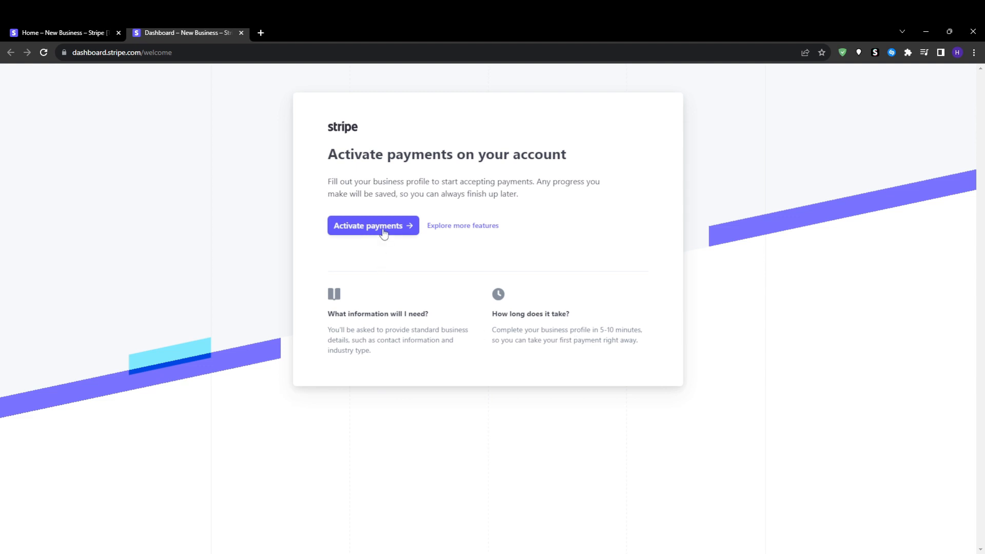
Start payment activation, try Non-profit, then submit United Kingdom with Individual / Sole Trader.
{"action": "left_click", "coordinate": [372, 226]}
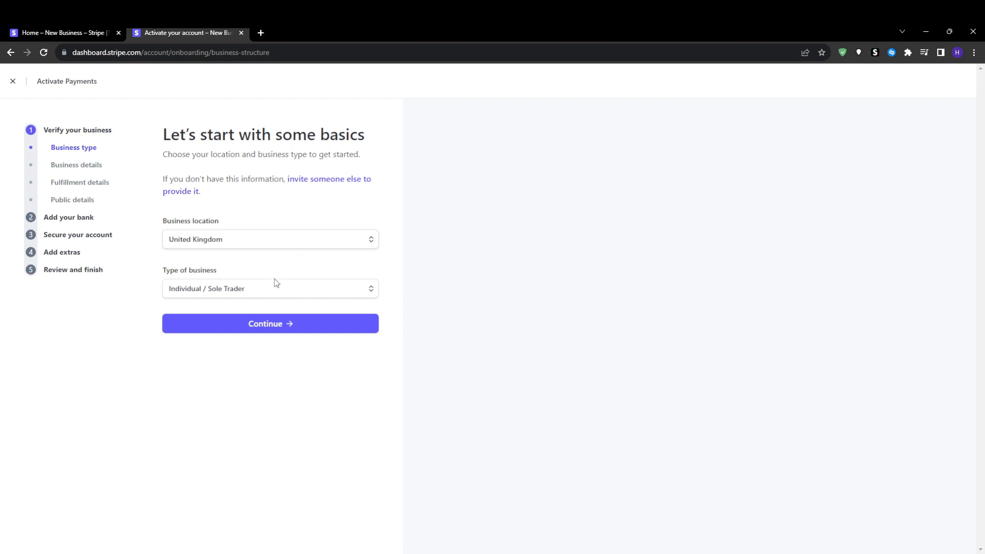
{"action": "left_click", "coordinate": [270, 289]}
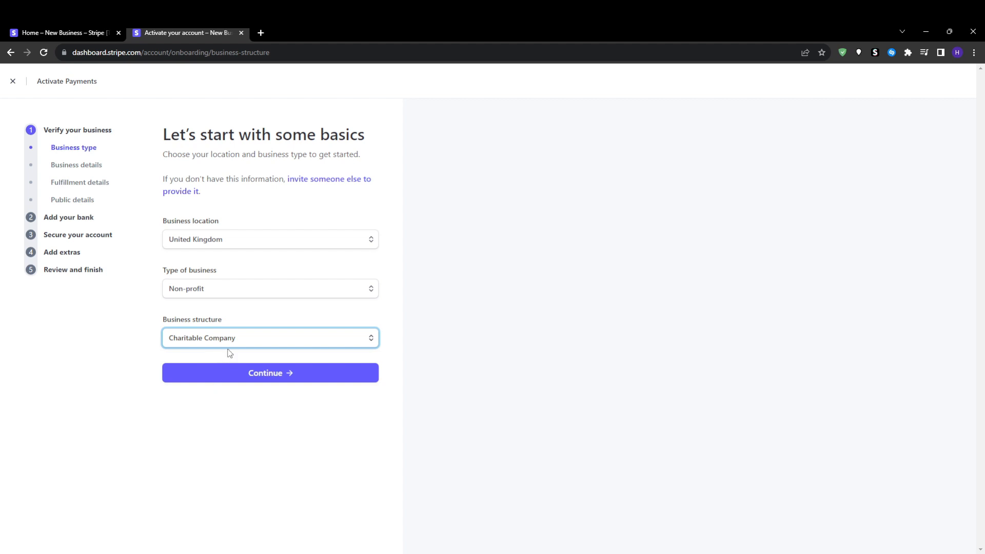
{"action": "left_click", "coordinate": [270, 288]}
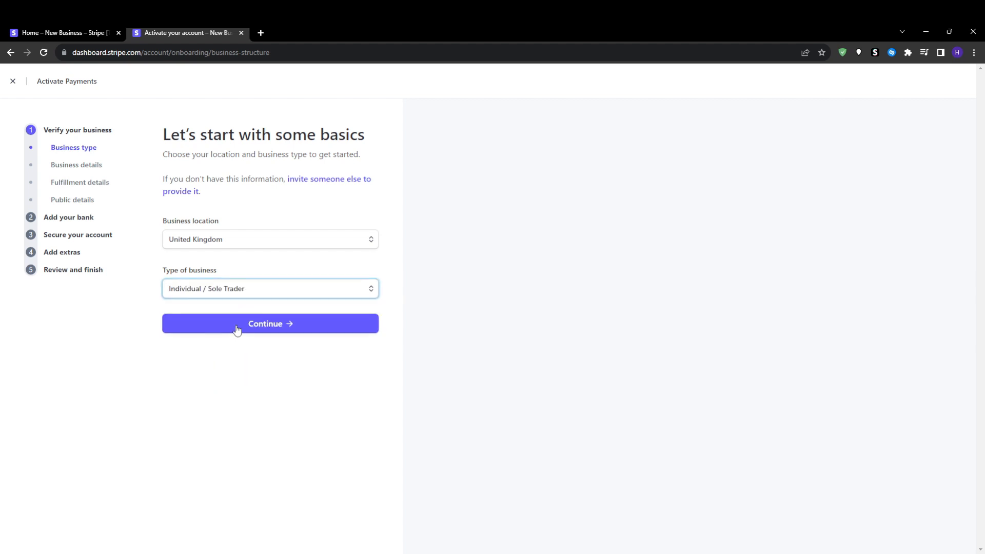
{"action": "left_click", "coordinate": [270, 323]}
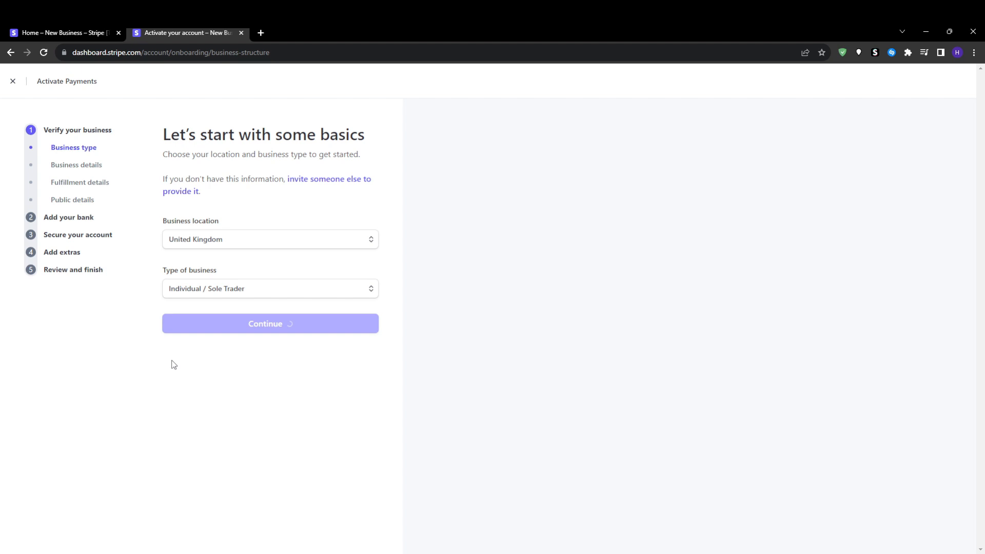
{"action": "left_click", "coordinate": [270, 324]}
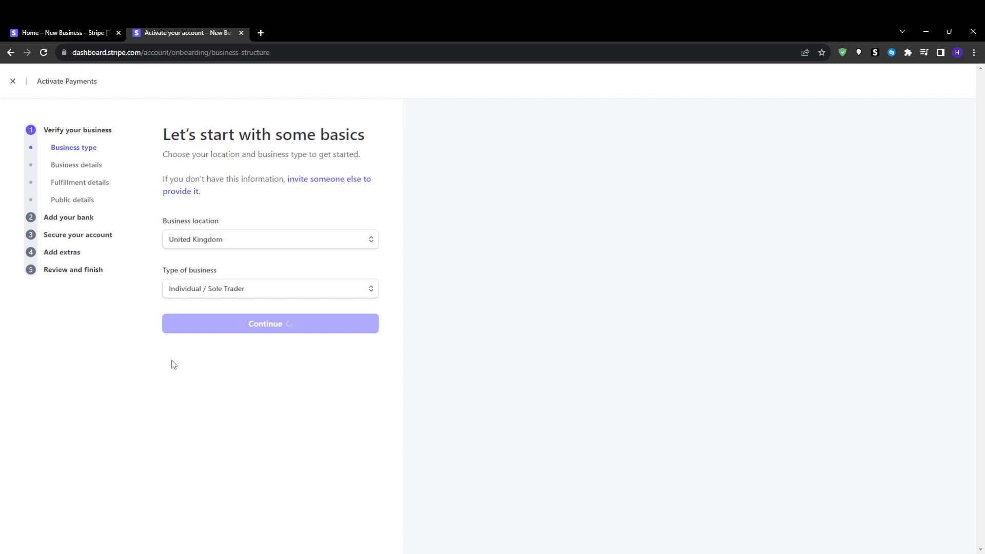
{"action": "left_click", "coordinate": [270, 323]}
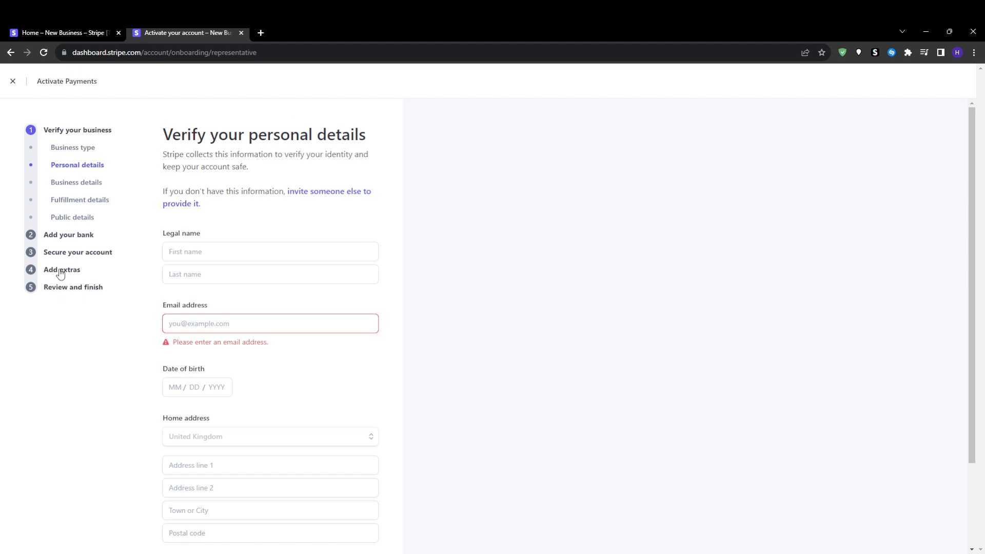
{"action": "mouse_move", "coordinate": [75, 285]}
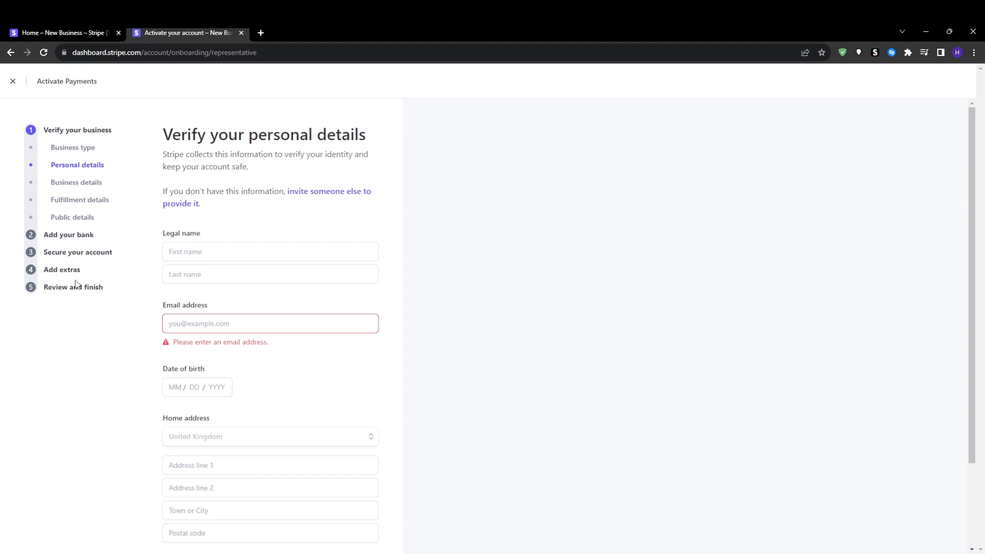
{"action": "mouse_move", "coordinate": [519, 476]}
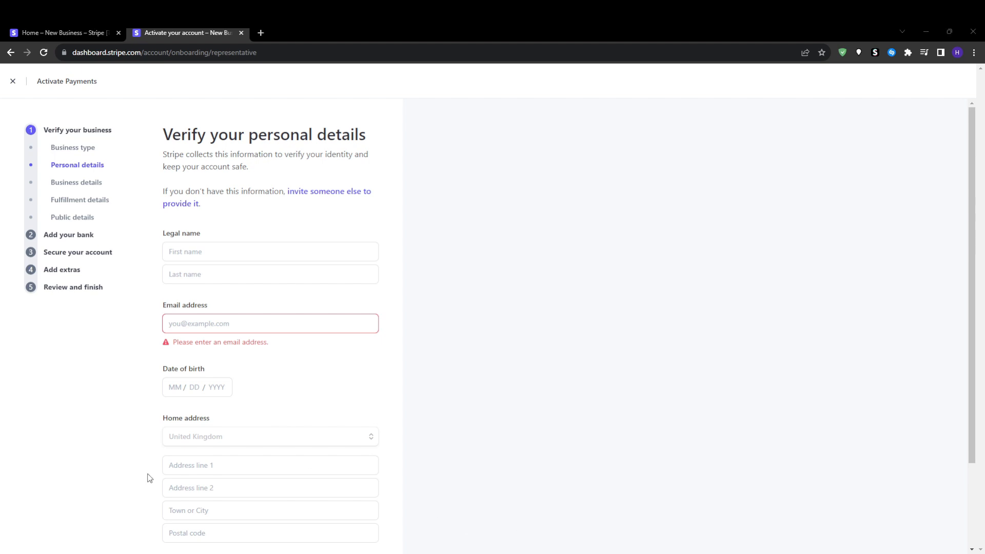
{"action": "mouse_move", "coordinate": [615, 531]}
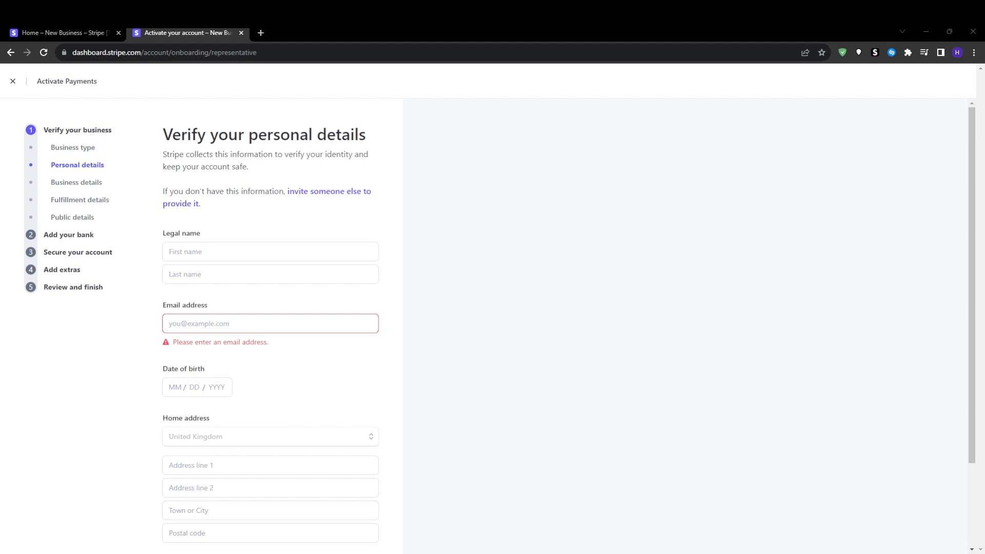
{"action": "mouse_move", "coordinate": [869, 548]}
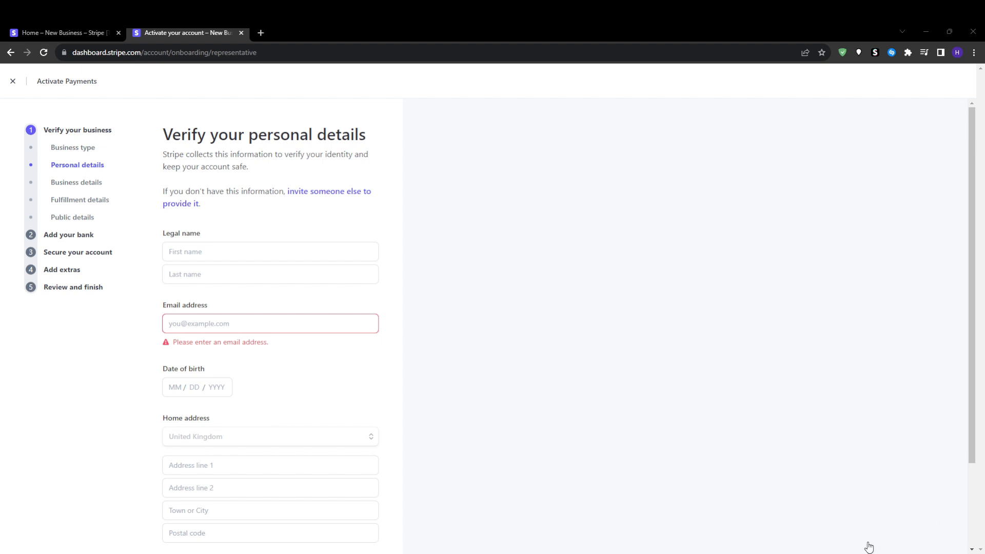
{"action": "mouse_move", "coordinate": [569, 499]}
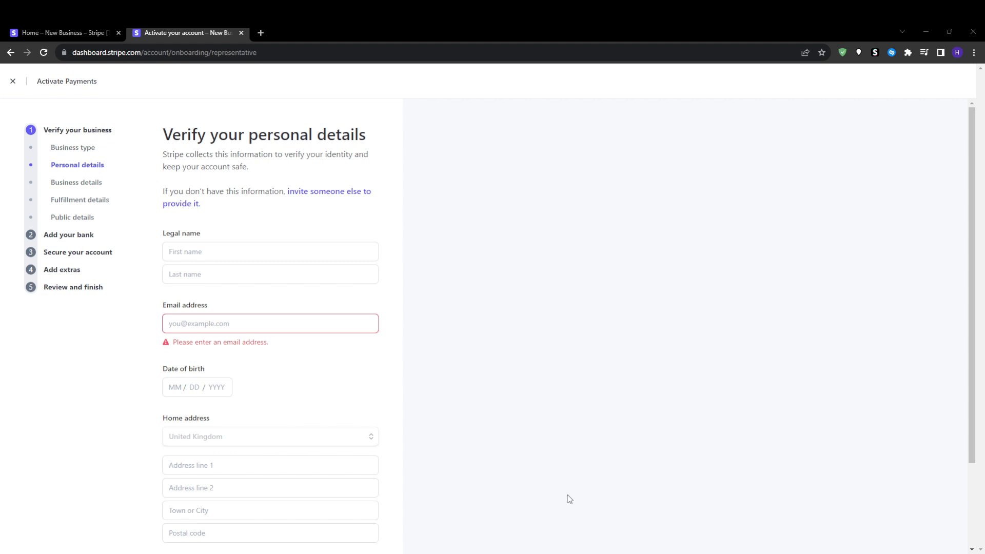
{"action": "mouse_move", "coordinate": [557, 500]}
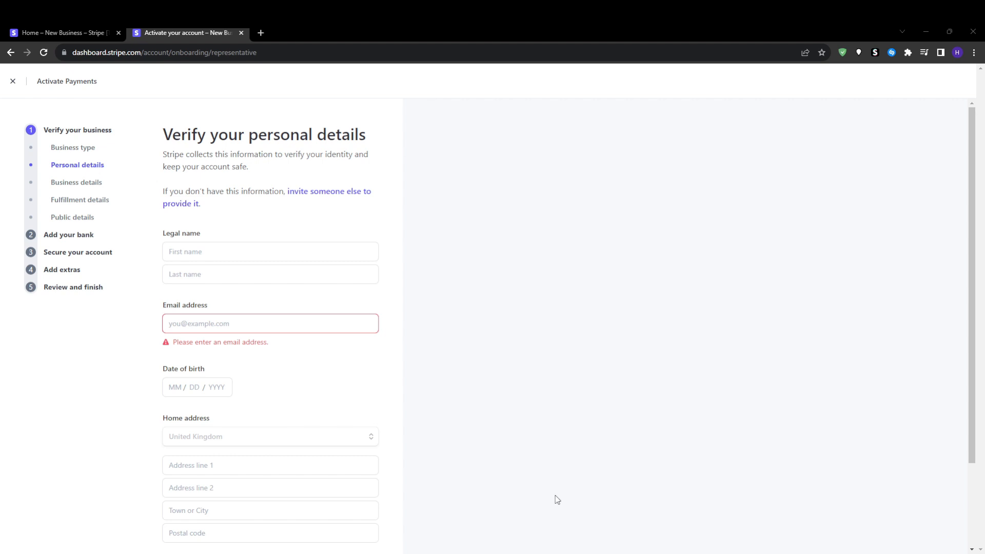
{"action": "mouse_move", "coordinate": [633, 524]}
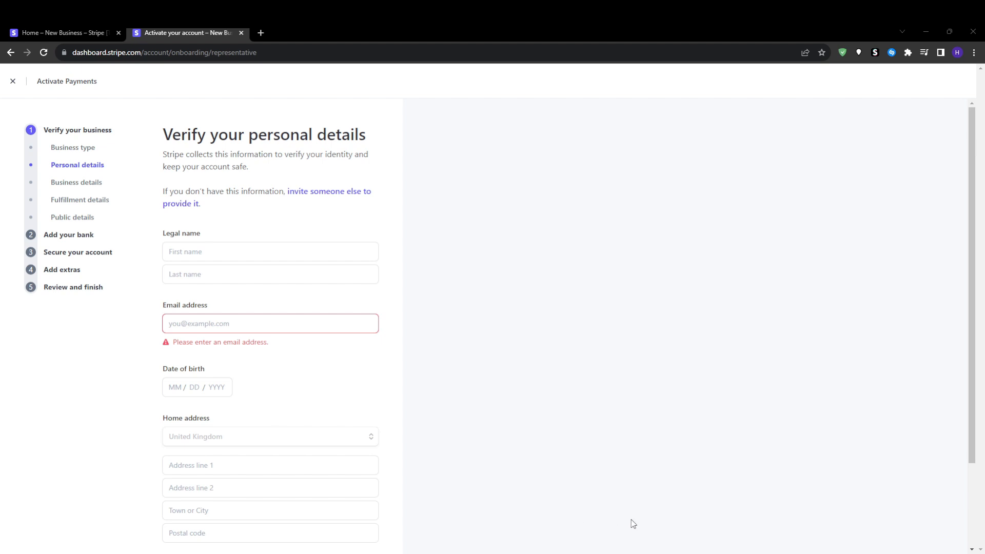
{"action": "mouse_move", "coordinate": [633, 511]}
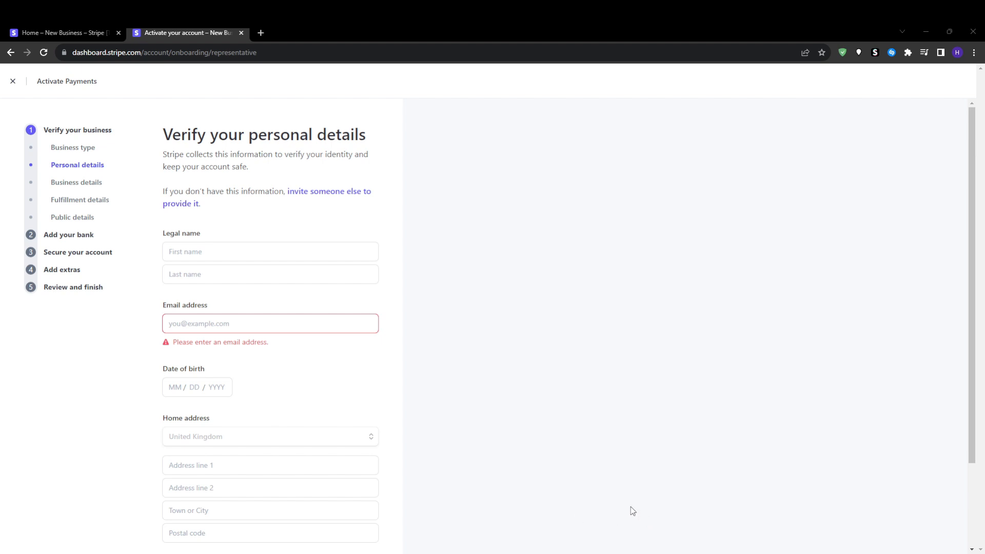
{"action": "mouse_move", "coordinate": [350, 264]}
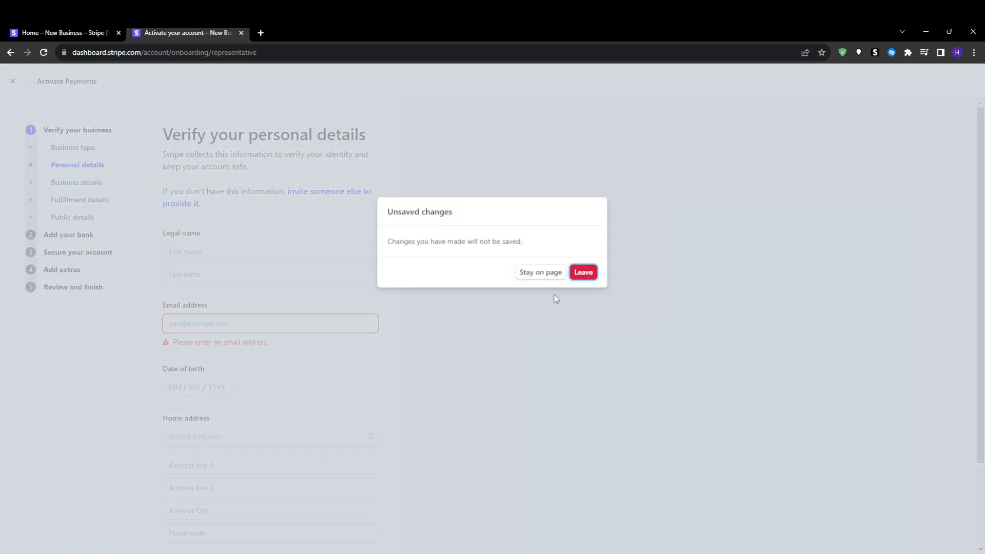
Discard the blank personal details by choosing Leave in the Unsaved changes dialog.
{"action": "left_click", "coordinate": [582, 272]}
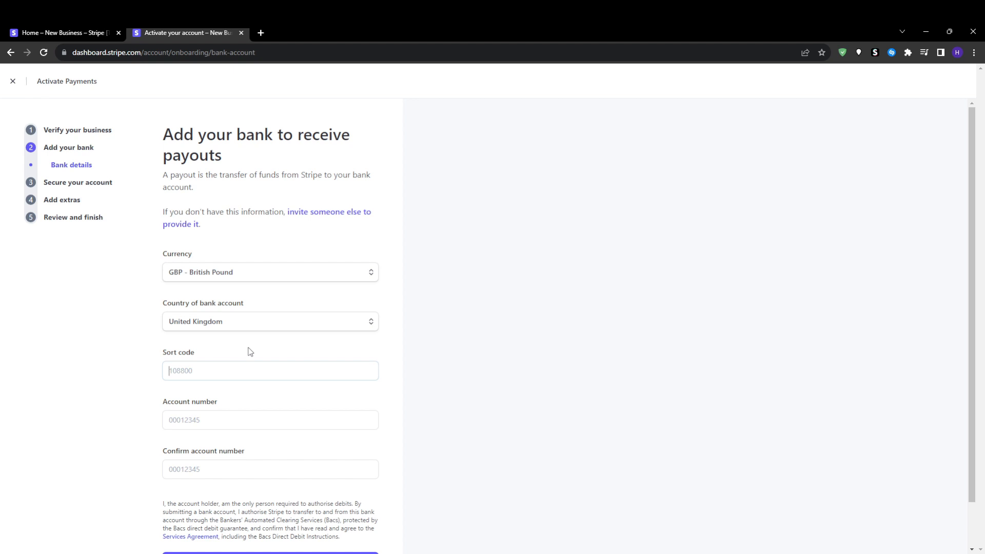
{"action": "left_click", "coordinate": [271, 370]}
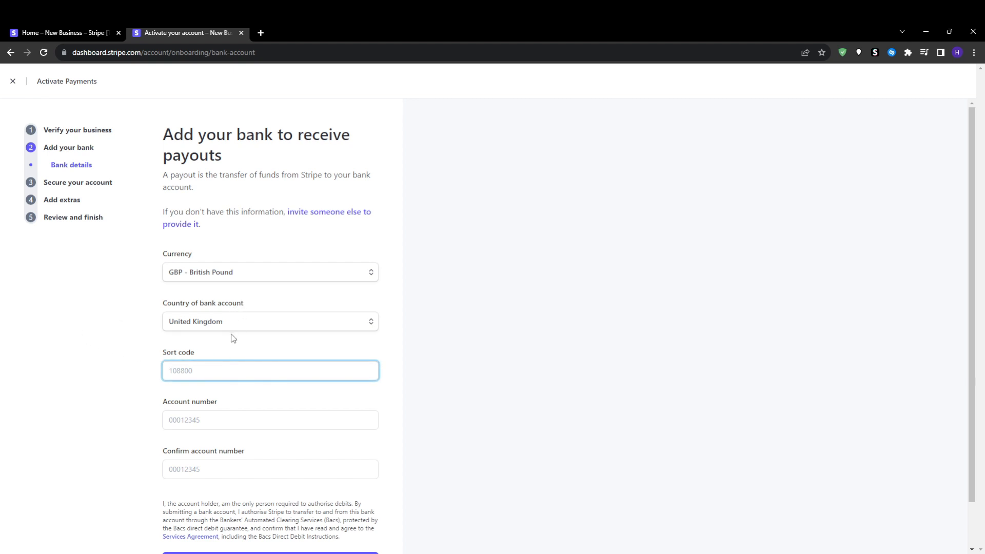
{"action": "scroll", "scroll_direction": "down", "scroll_amount": 3}
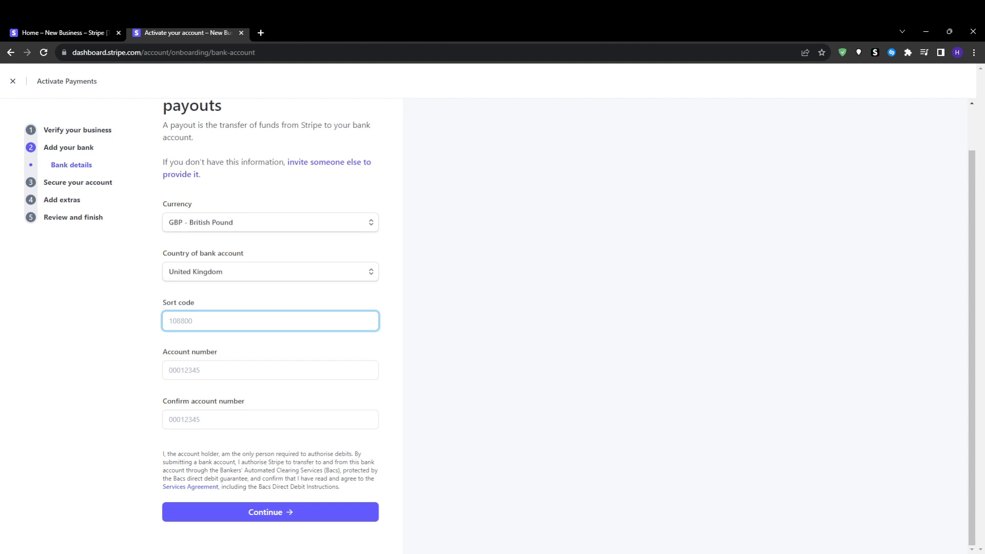
{"action": "mouse_move", "coordinate": [287, 177]}
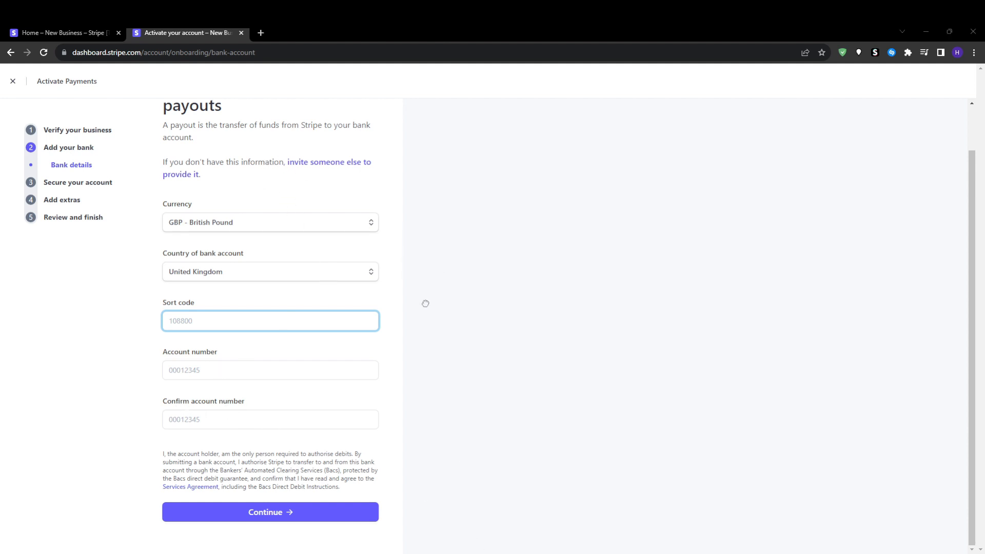
{"action": "mouse_move", "coordinate": [423, 398]}
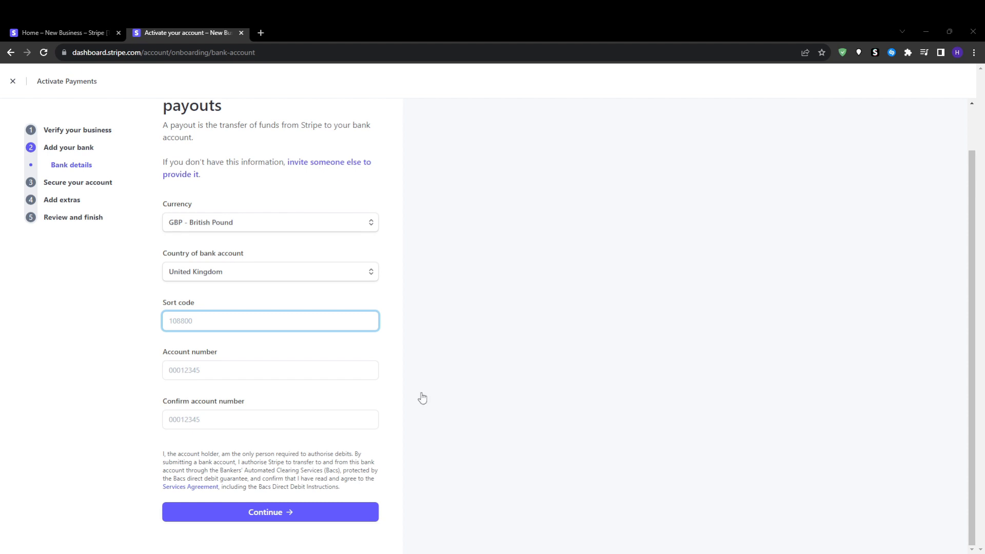
{"action": "mouse_move", "coordinate": [391, 392]}
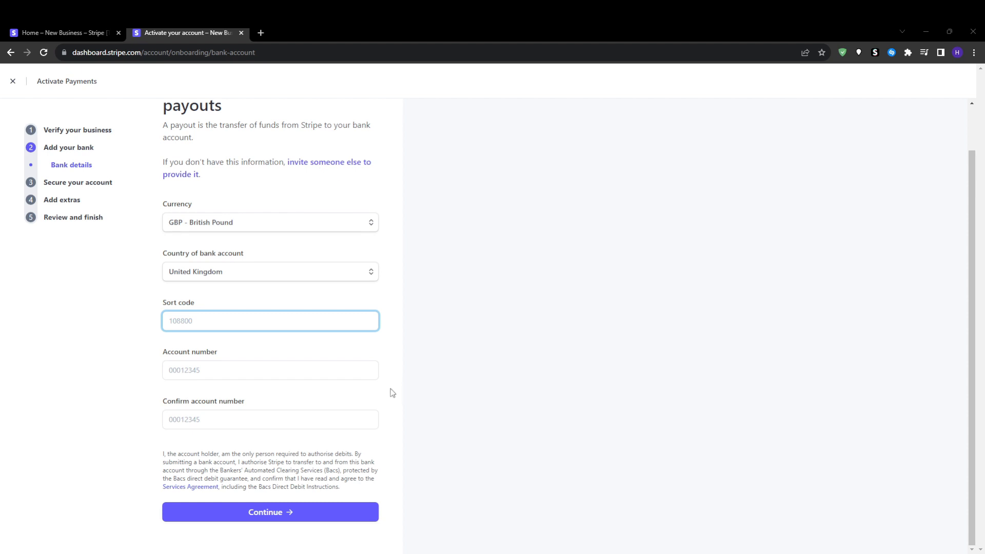
{"action": "mouse_move", "coordinate": [389, 395]}
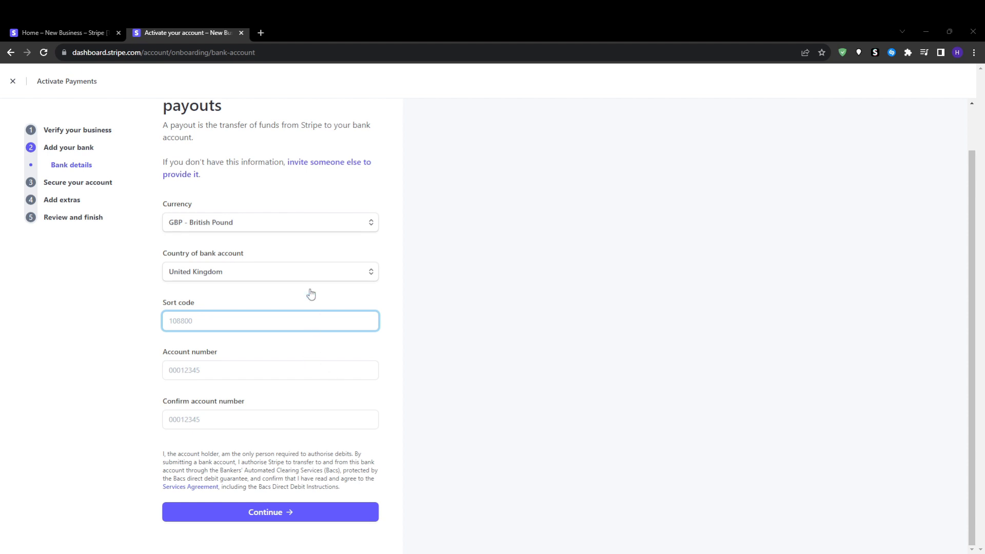
{"action": "mouse_move", "coordinate": [303, 179]}
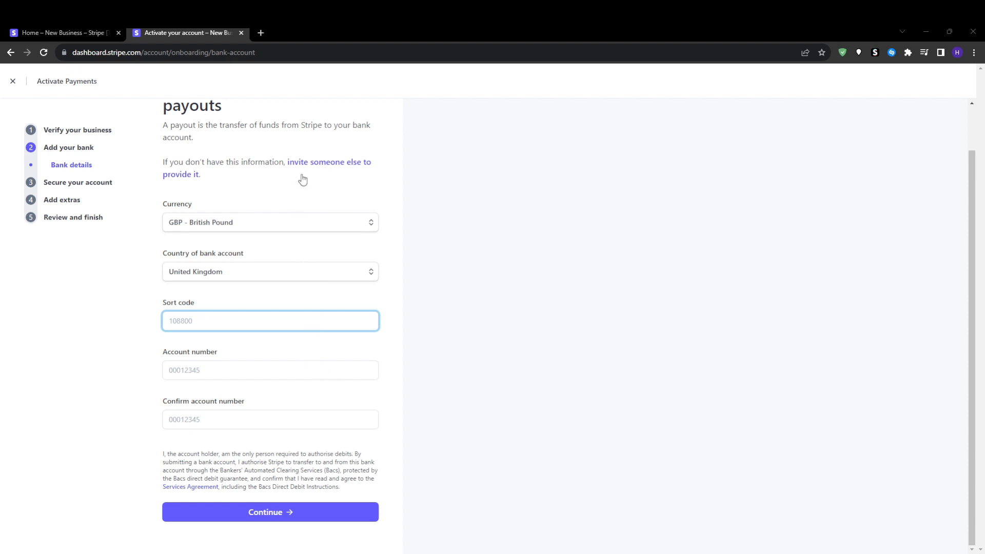
{"action": "mouse_move", "coordinate": [305, 426]}
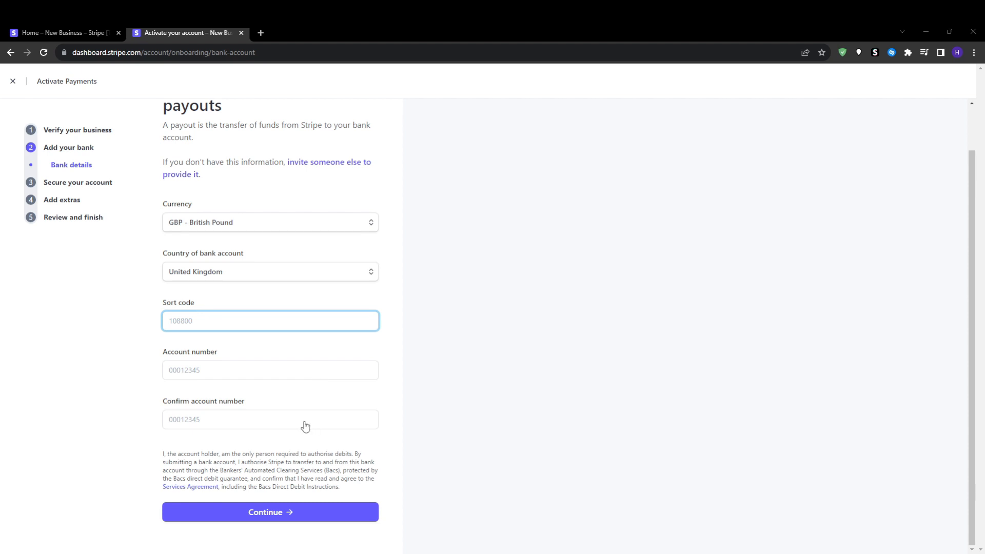
{"action": "mouse_move", "coordinate": [317, 468]}
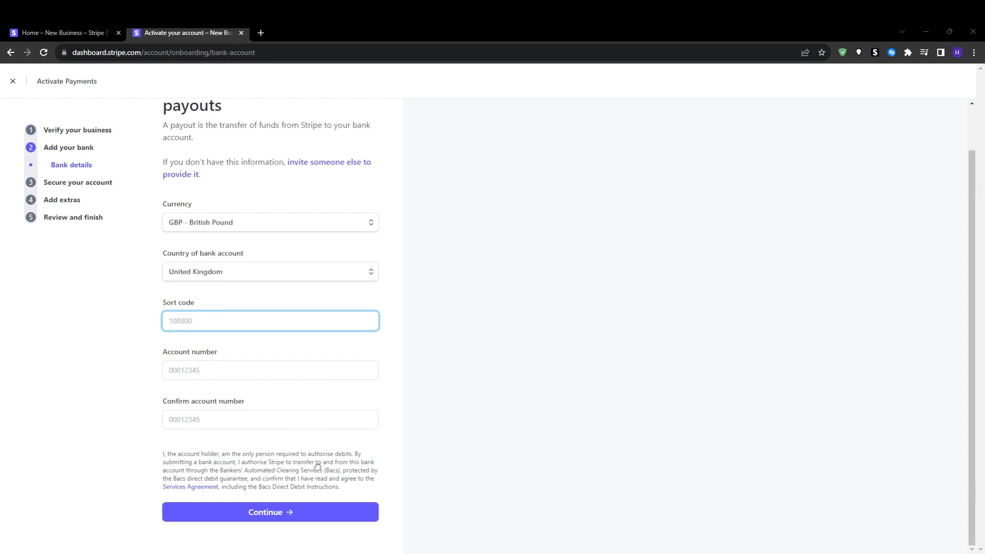
{"action": "mouse_move", "coordinate": [3, 330]}
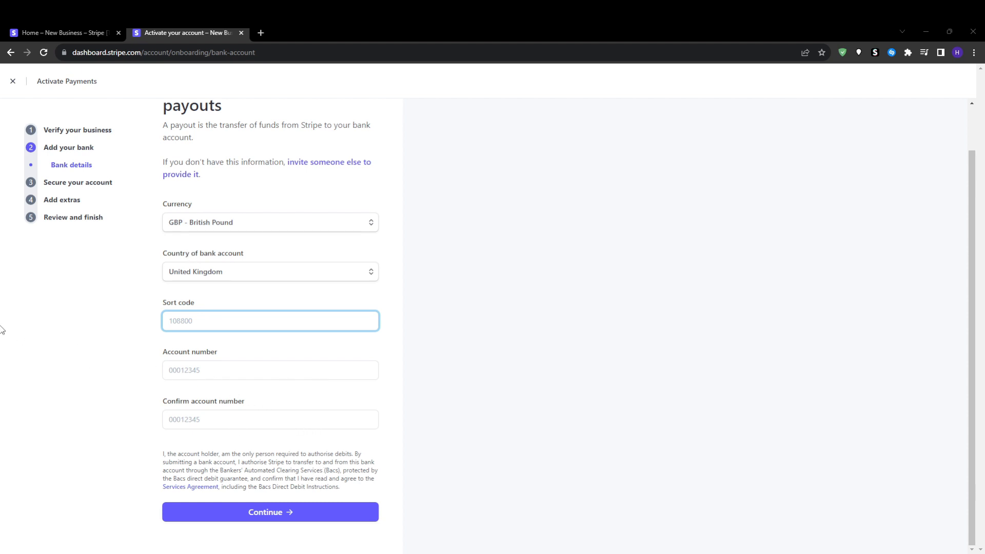
{"action": "mouse_move", "coordinate": [129, 319]}
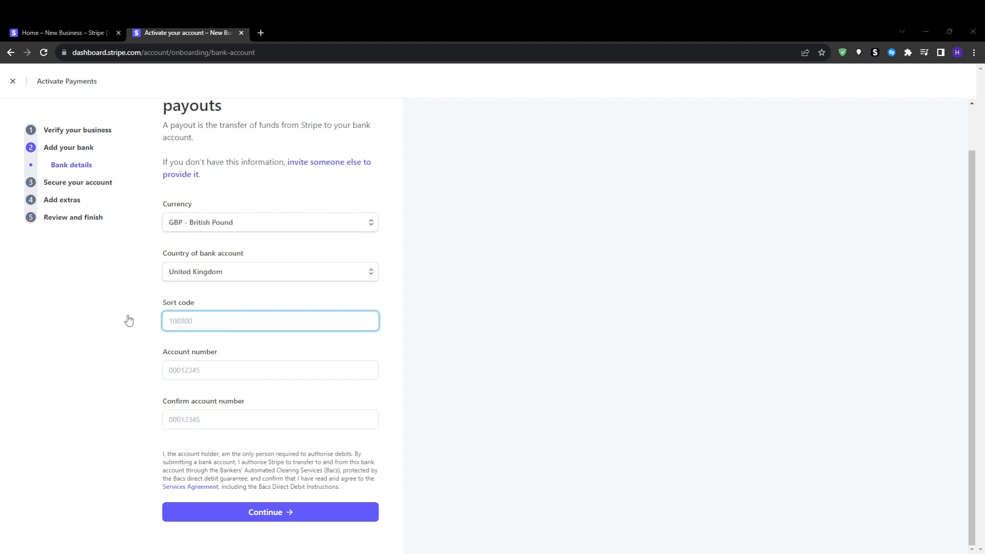
{"action": "mouse_move", "coordinate": [285, 456]}
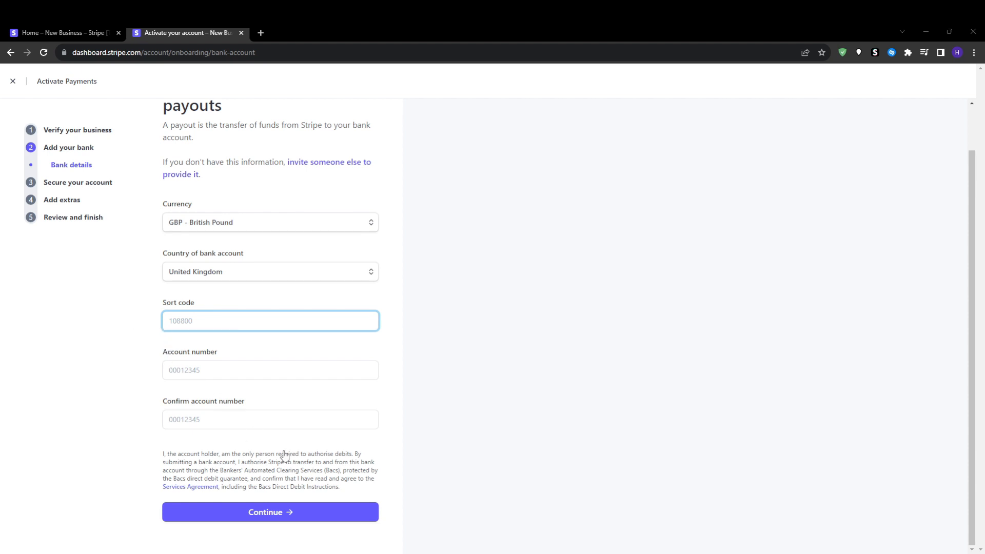
{"action": "mouse_move", "coordinate": [329, 250]}
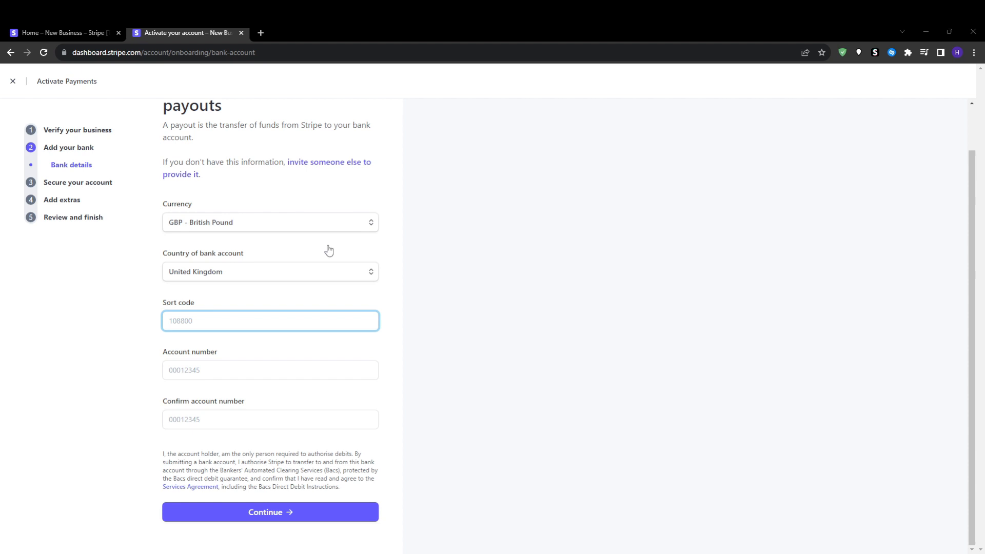
{"action": "mouse_move", "coordinate": [203, 406]}
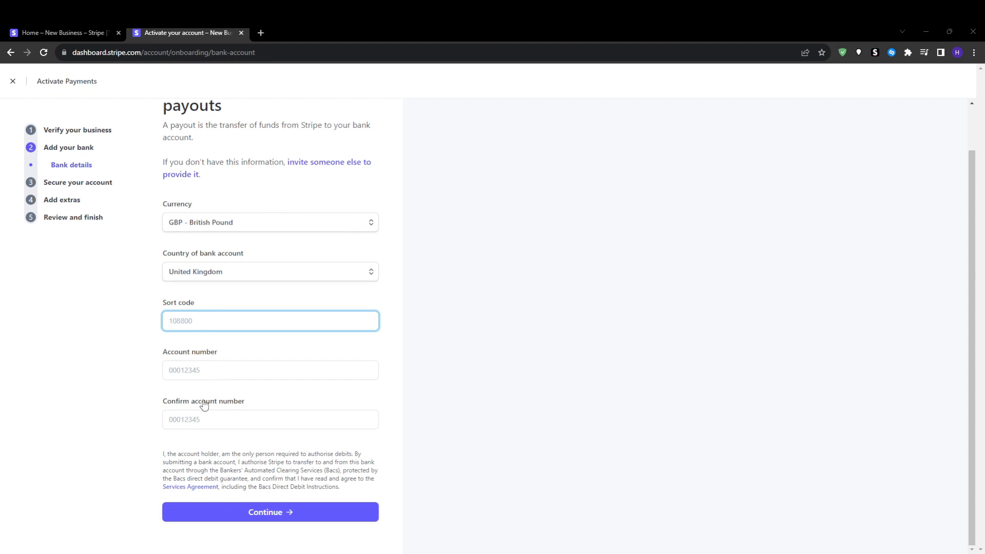
{"action": "mouse_move", "coordinate": [100, 352]}
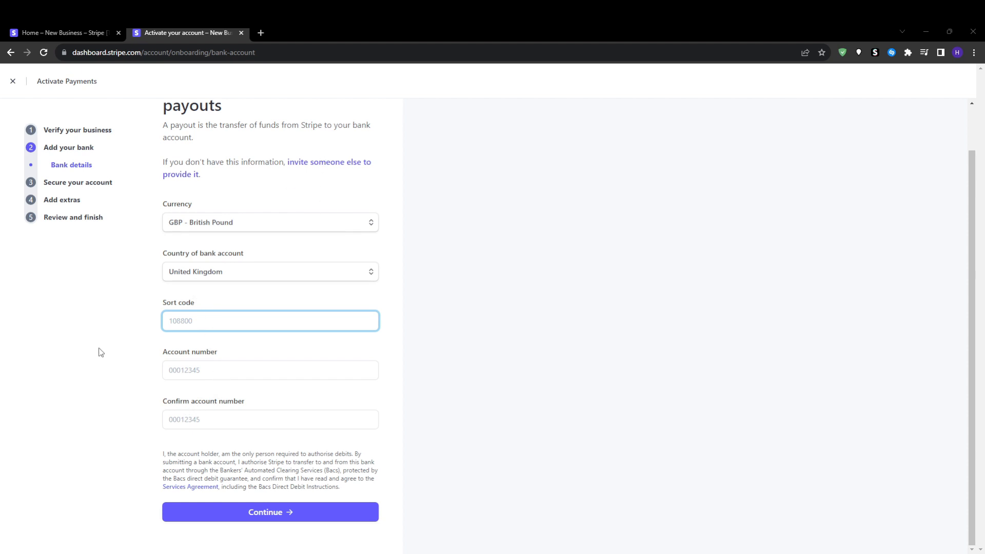
{"action": "mouse_move", "coordinate": [176, 289]}
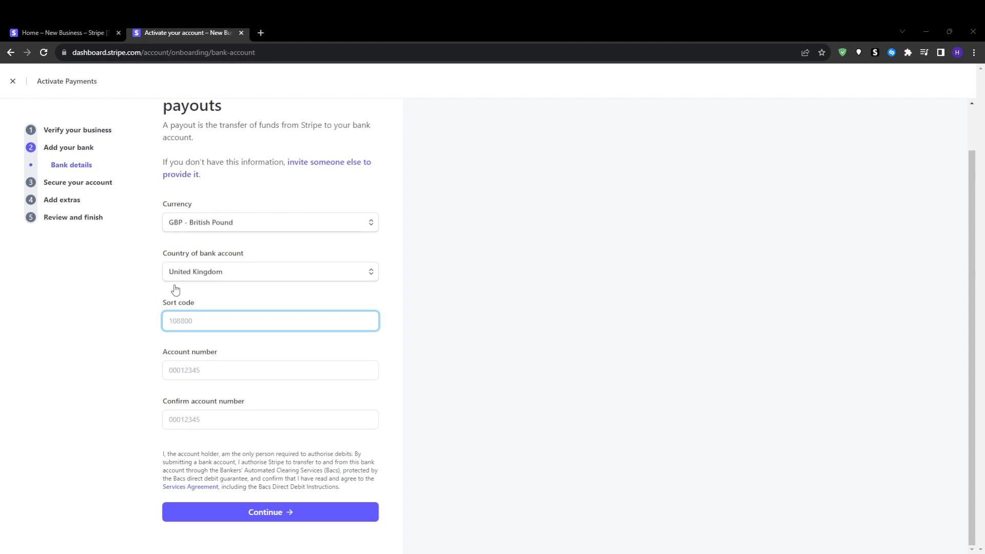
{"action": "mouse_move", "coordinate": [186, 408]}
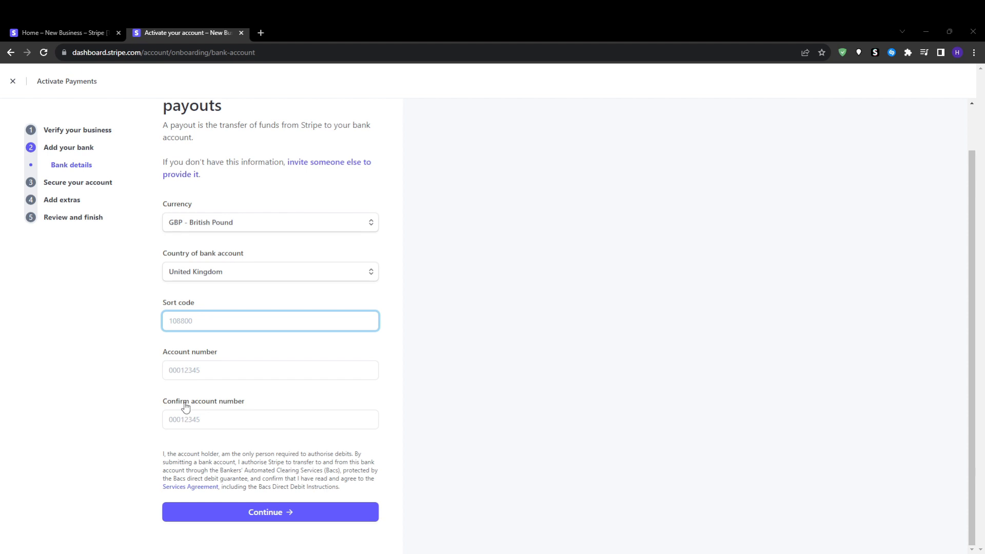
{"action": "mouse_move", "coordinate": [188, 408]}
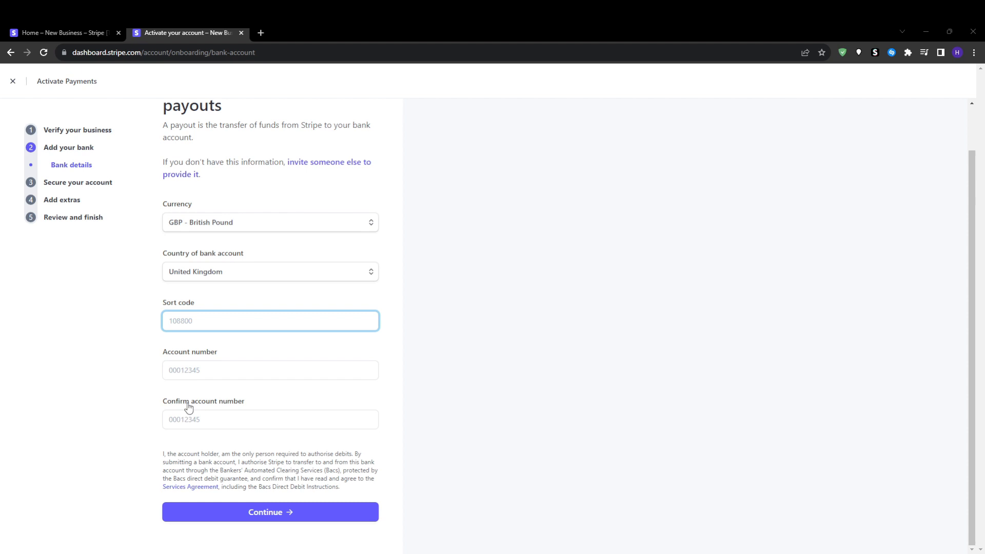
{"action": "mouse_move", "coordinate": [307, 409]}
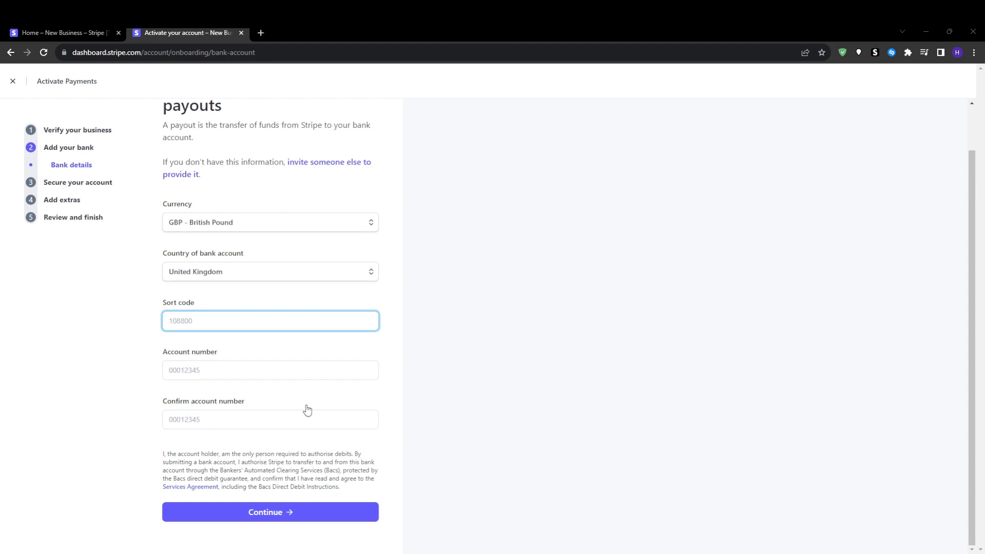
{"action": "mouse_move", "coordinate": [322, 217]}
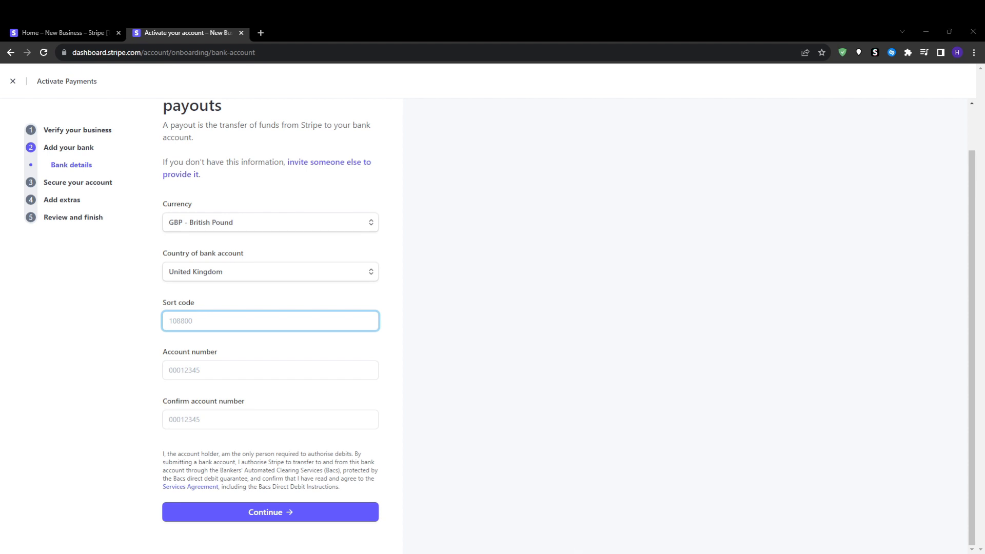
Continue to the Review and finish summary and scroll through the flagged missing details.
{"action": "left_click", "coordinate": [270, 512]}
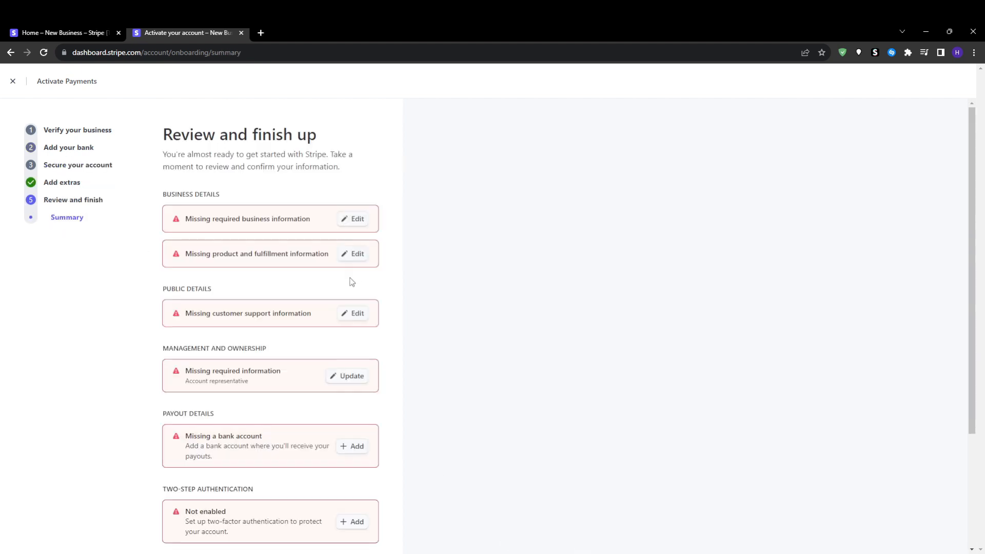
{"action": "scroll", "scroll_direction": "down", "scroll_amount": 3}
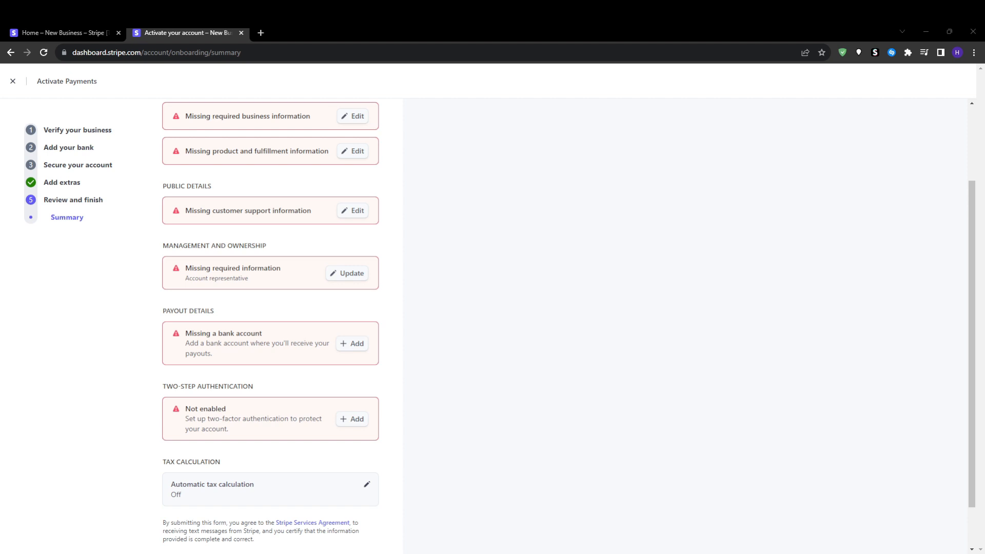
{"action": "mouse_move", "coordinate": [373, 456]}
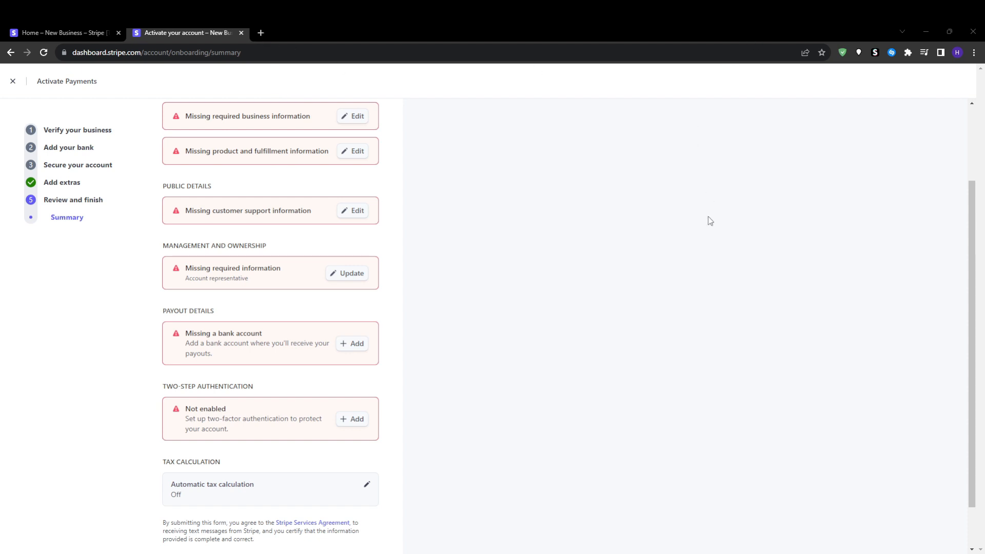
{"action": "mouse_move", "coordinate": [733, 512]}
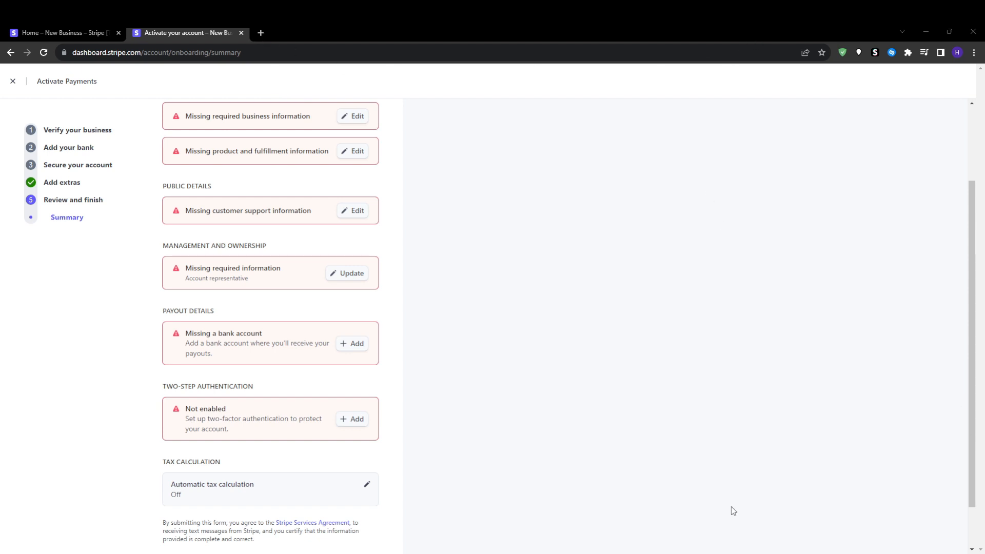